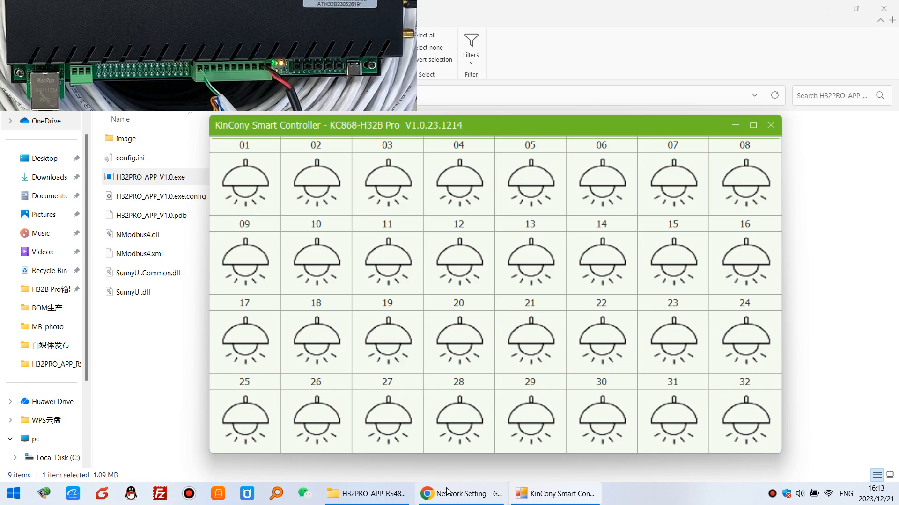
pyautogui.moveTo(246, 185)
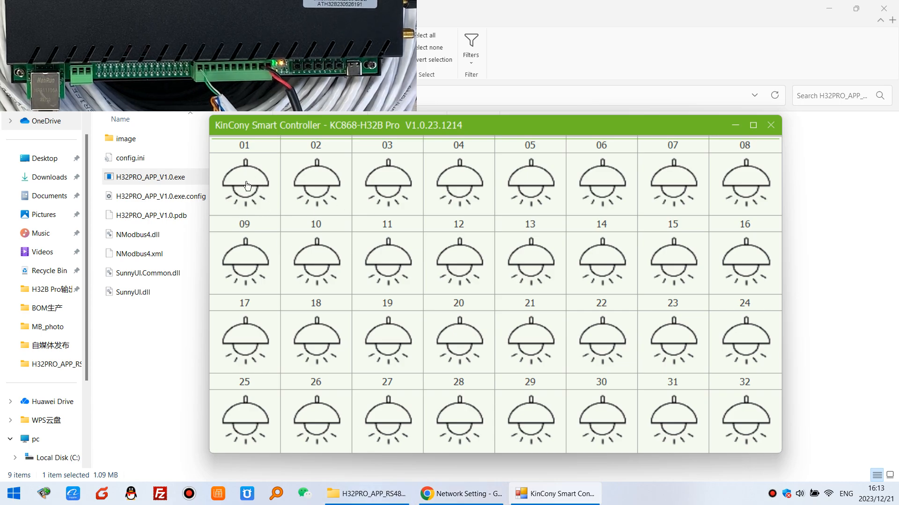
# Step: Switch on relay channel 01, toggle channel 02 back off, and switch on channel 23
pyautogui.click(315, 182)
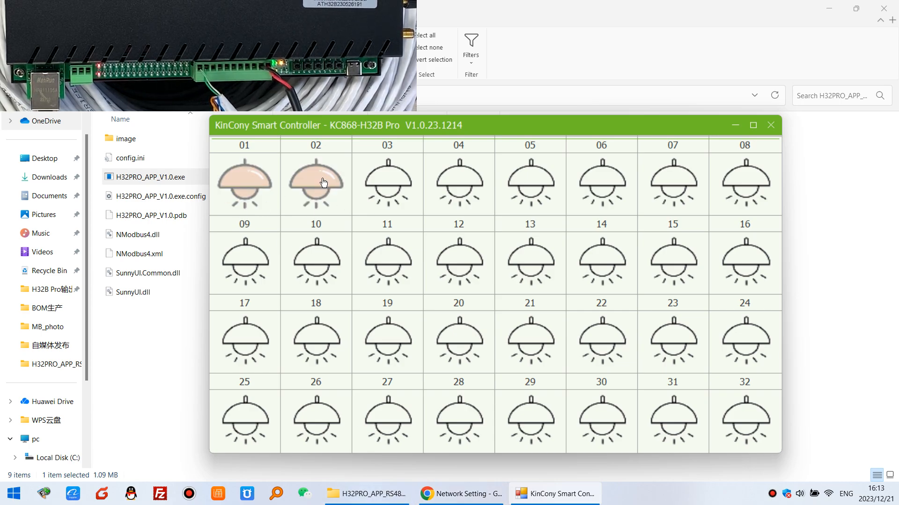
pyautogui.click(316, 182)
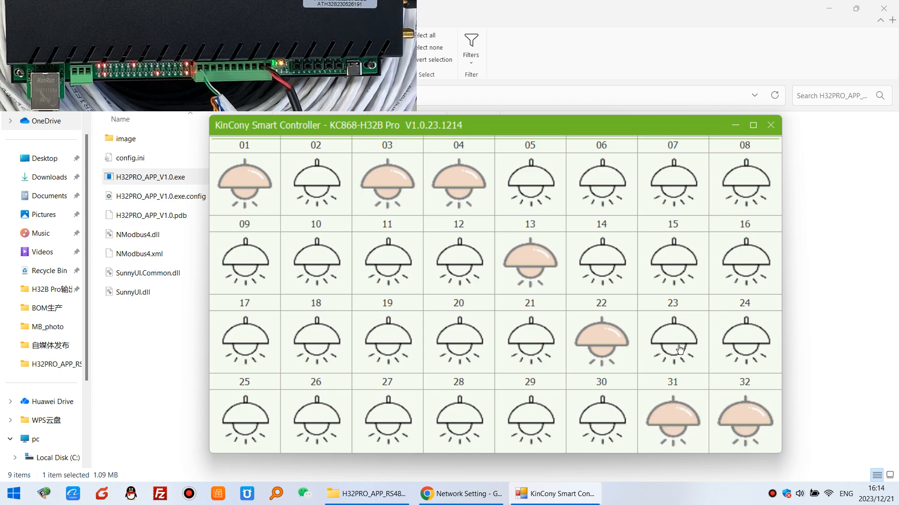
pyautogui.click(672, 341)
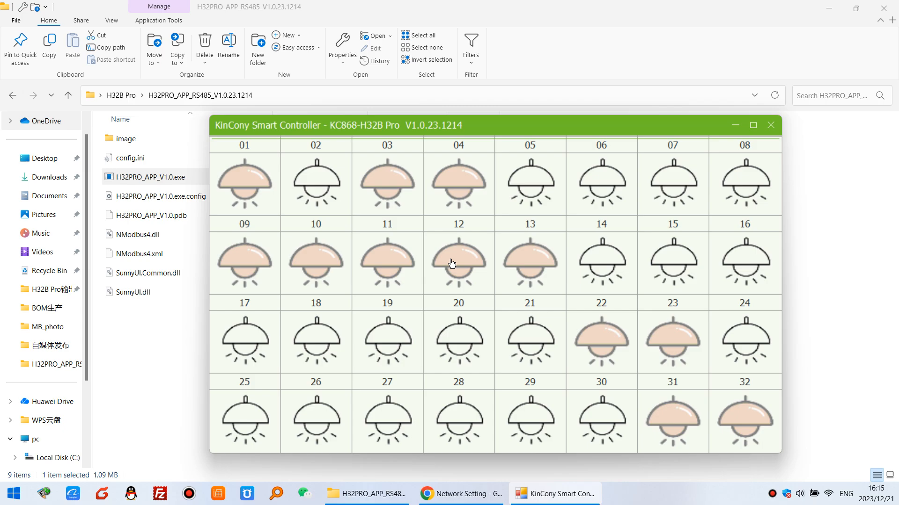
pyautogui.moveTo(543, 236)
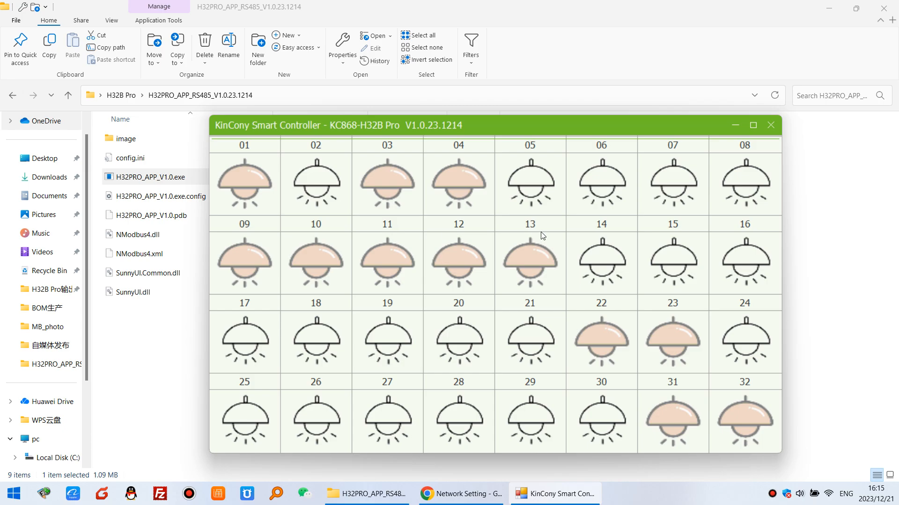
pyautogui.moveTo(694, 198)
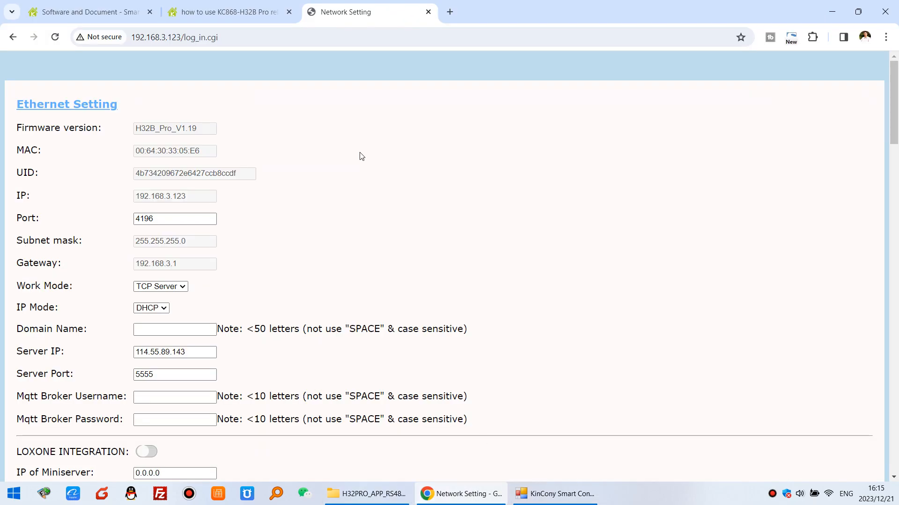
# Step: Scroll the Software and Document page down to the RS485 PC software for KC868-H32B Pro link
pyautogui.click(86, 11)
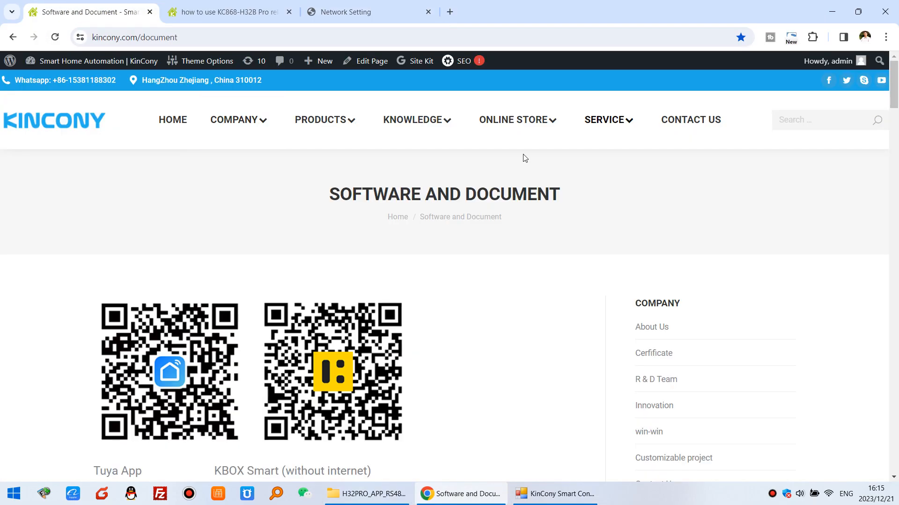
pyautogui.moveTo(603, 120)
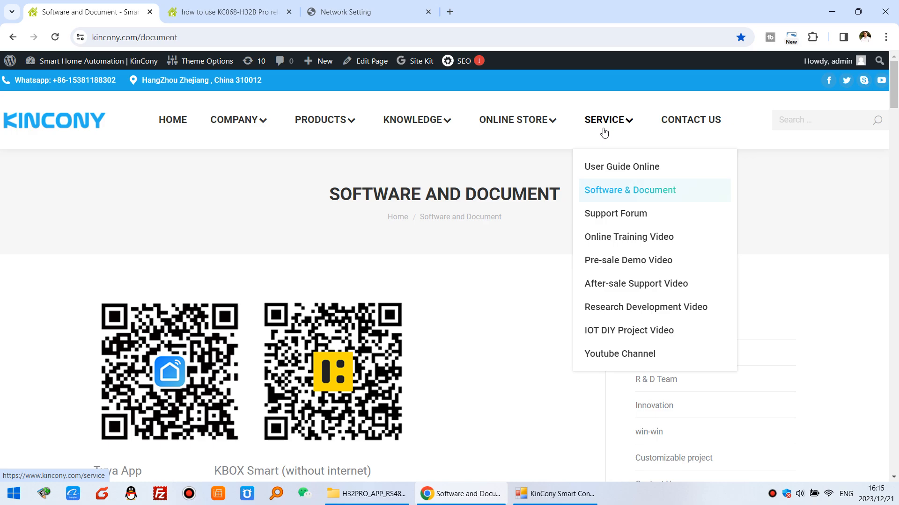
pyautogui.scroll(-3)
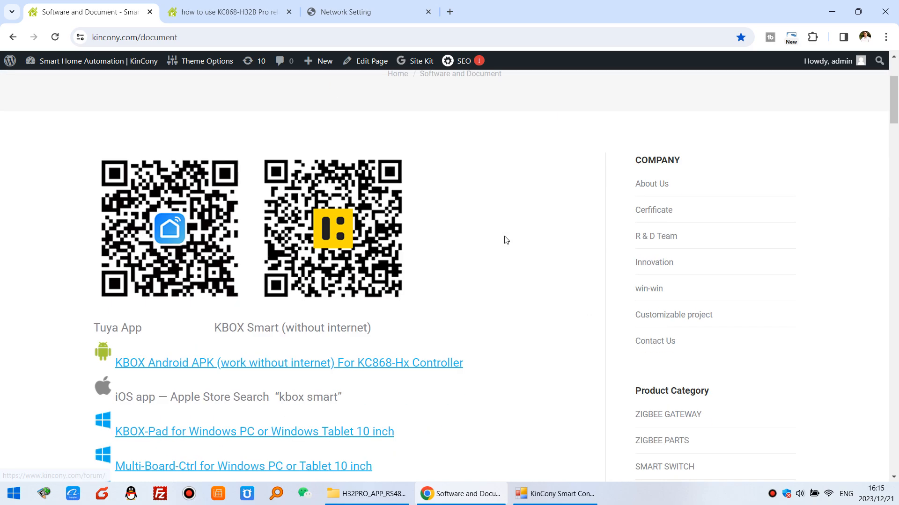
pyautogui.scroll(-3)
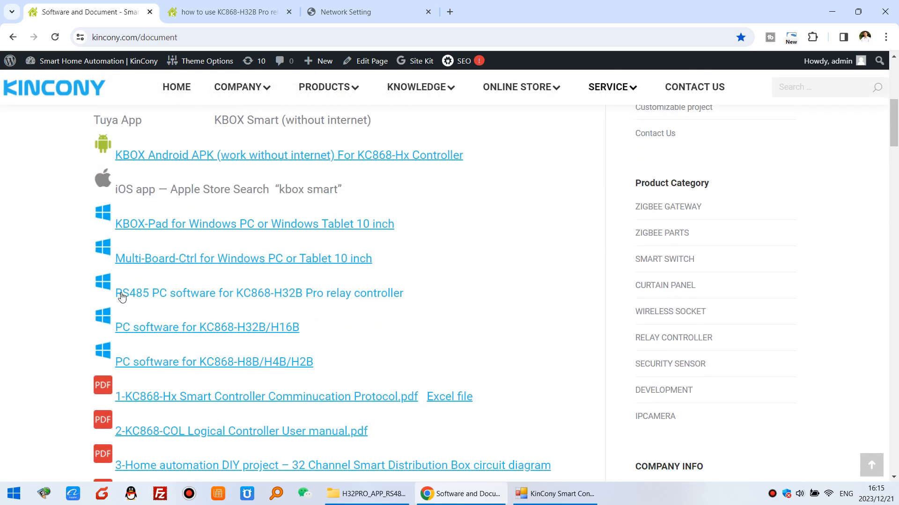
pyautogui.moveTo(279, 300)
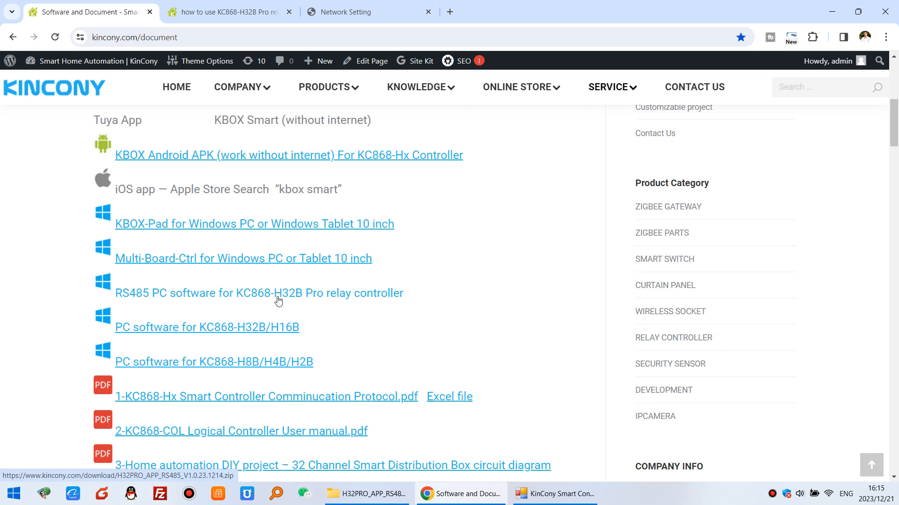
pyautogui.moveTo(381, 299)
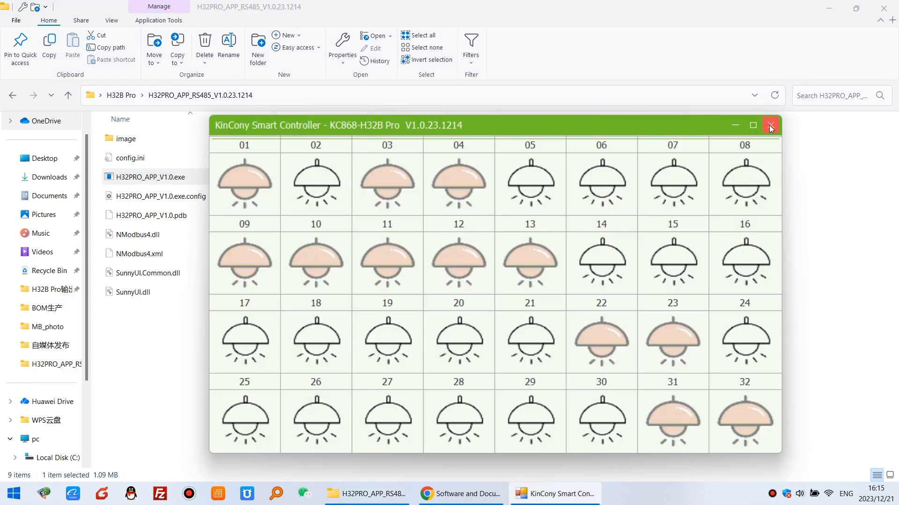
# Step: Close the Smart Controller window and relaunch H32PRO_APP_V1.0.exe
pyautogui.click(769, 126)
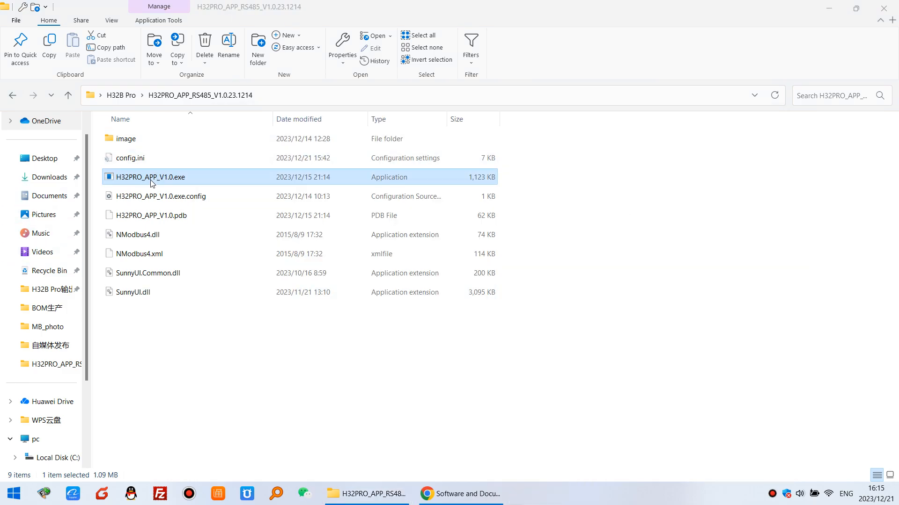
pyautogui.doubleClick(150, 177)
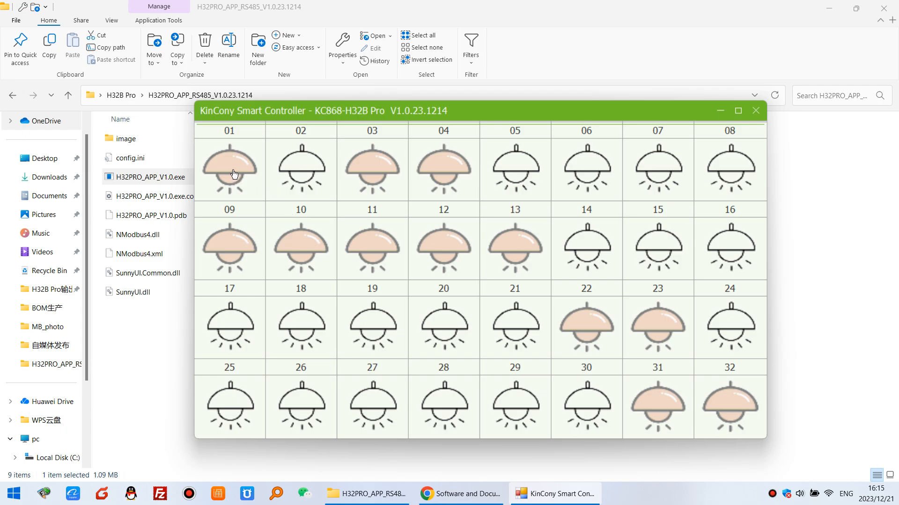
pyautogui.moveTo(366, 175)
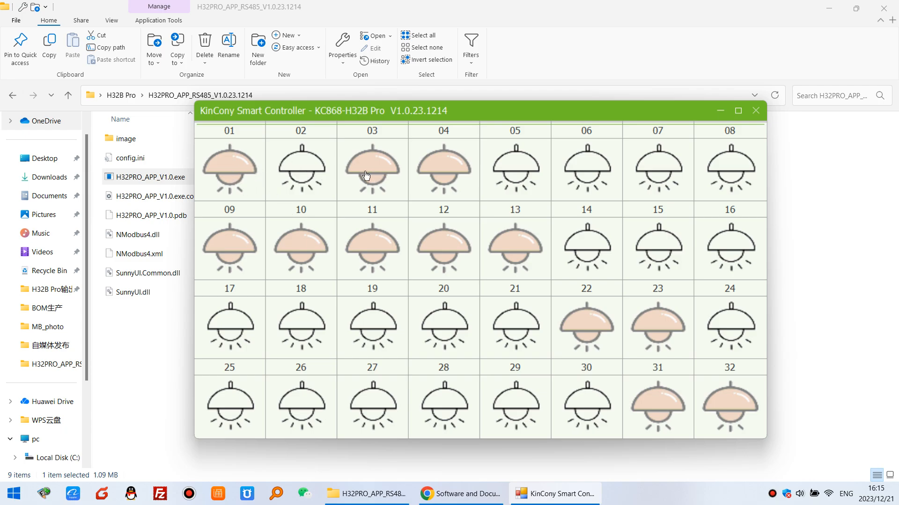
pyautogui.moveTo(451, 182)
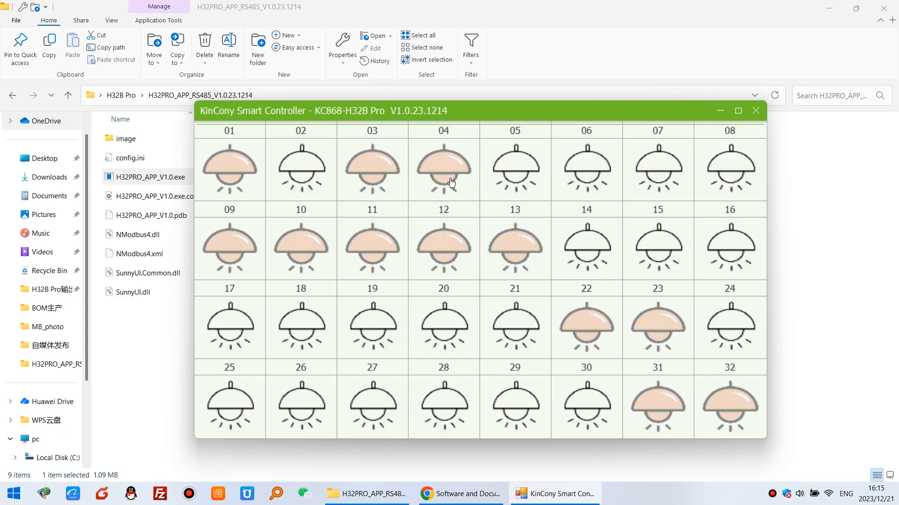
pyautogui.moveTo(663, 189)
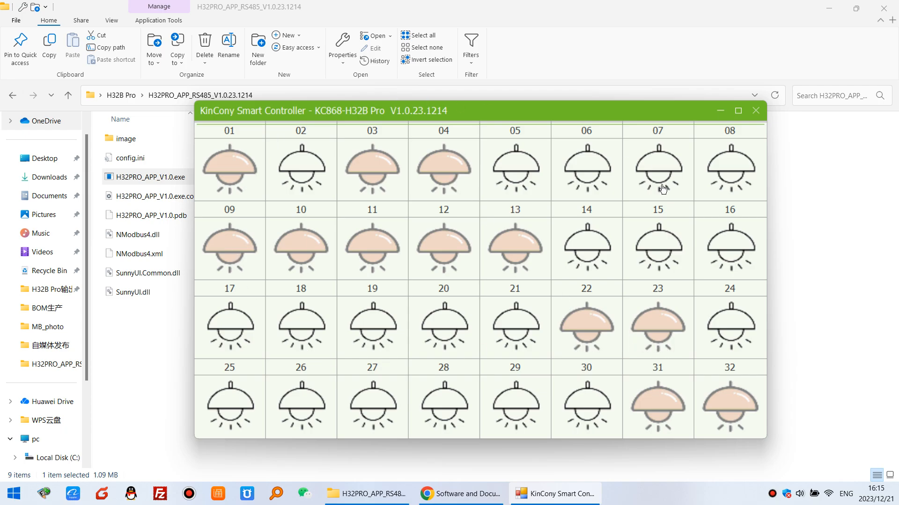
pyautogui.moveTo(417, 394)
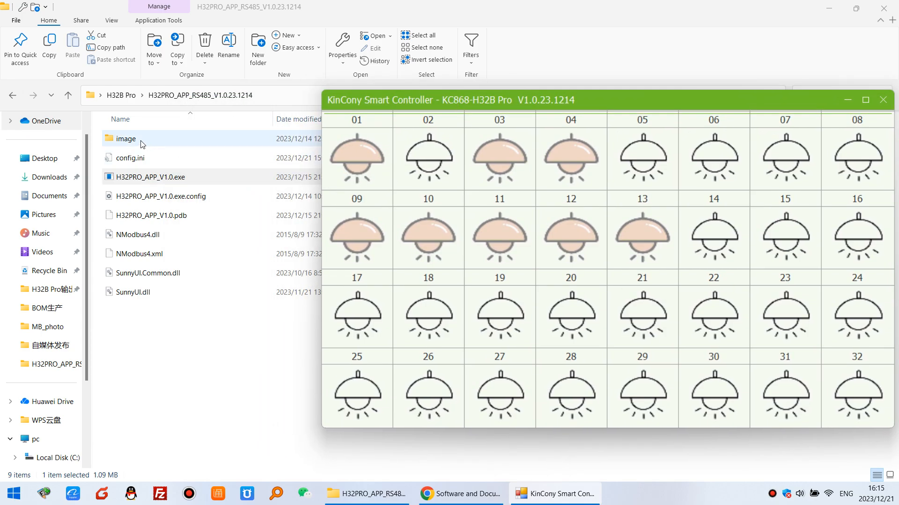
pyautogui.doubleClick(125, 139)
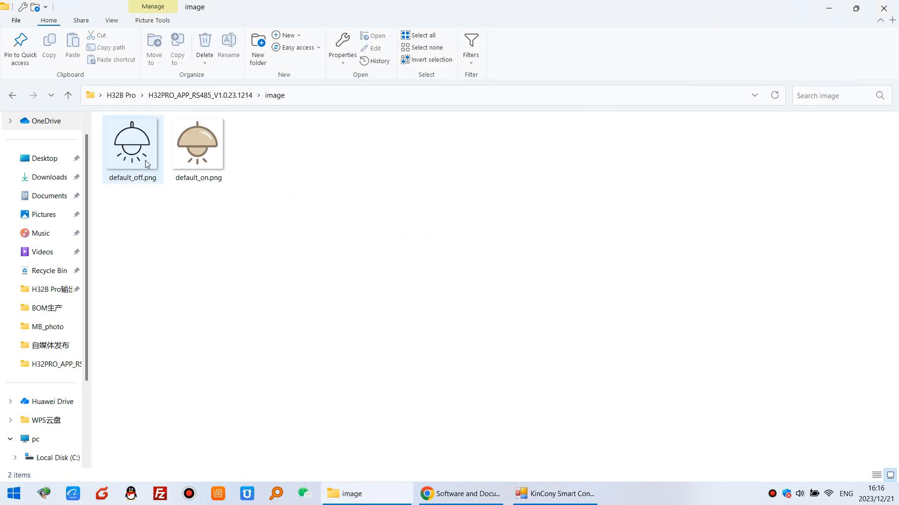
pyautogui.click(197, 141)
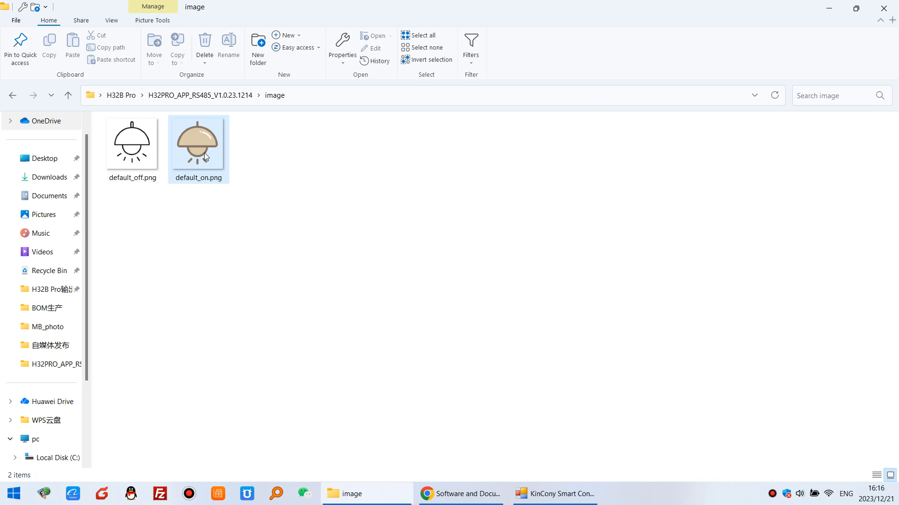
pyautogui.click(131, 142)
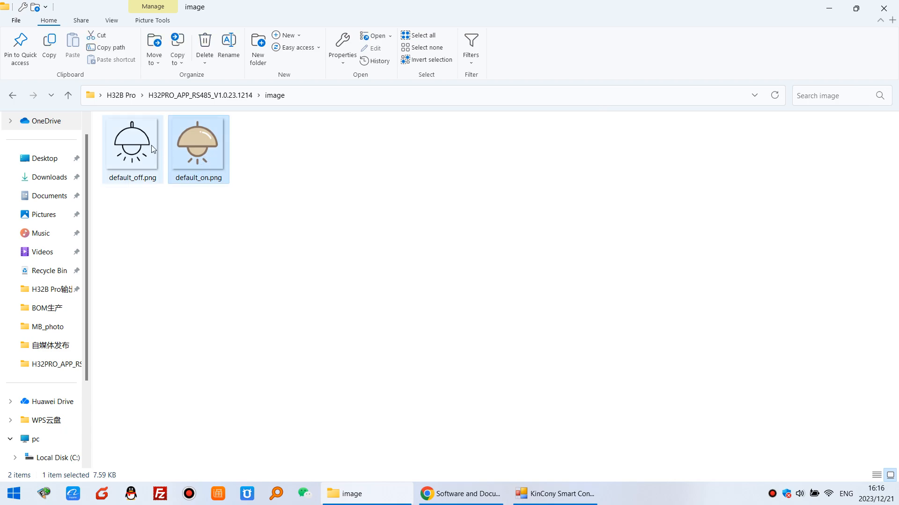
pyautogui.moveTo(151, 149)
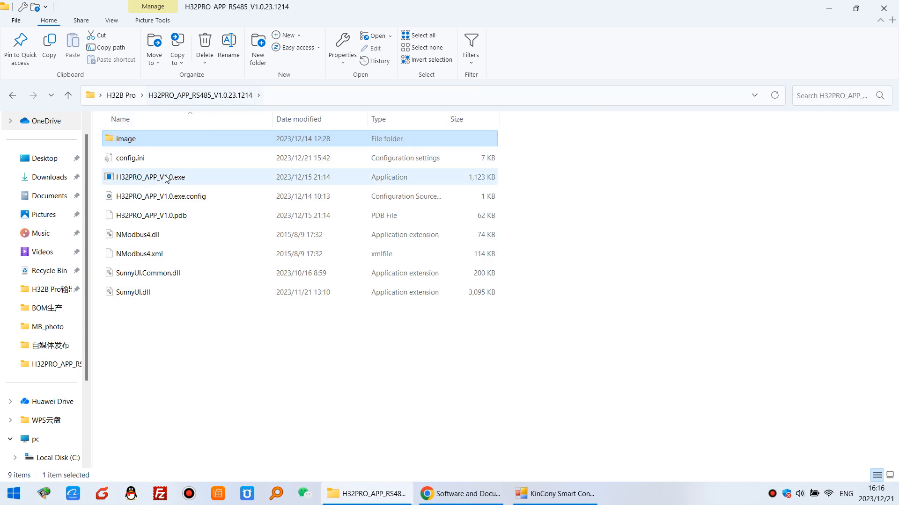
# Step: Open config.ini in Notepad and place the running controller window beside its text
pyautogui.click(129, 157)
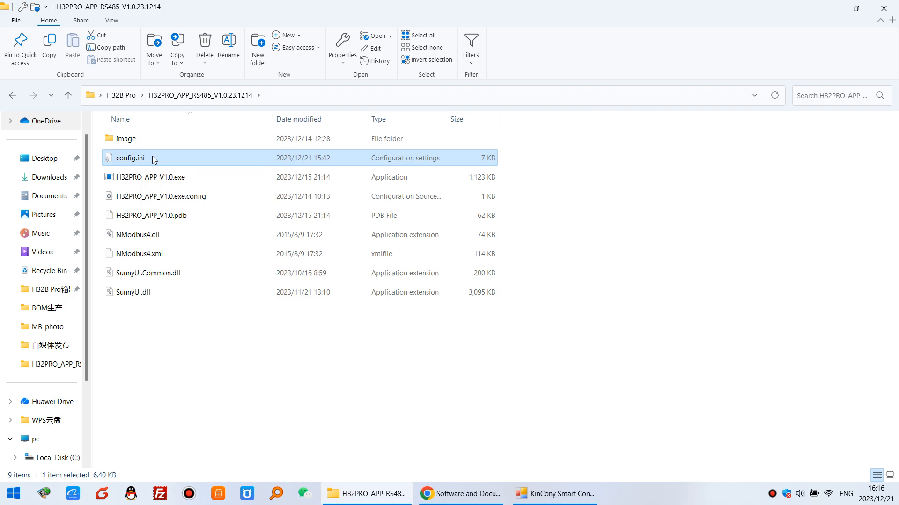
pyautogui.doubleClick(130, 157)
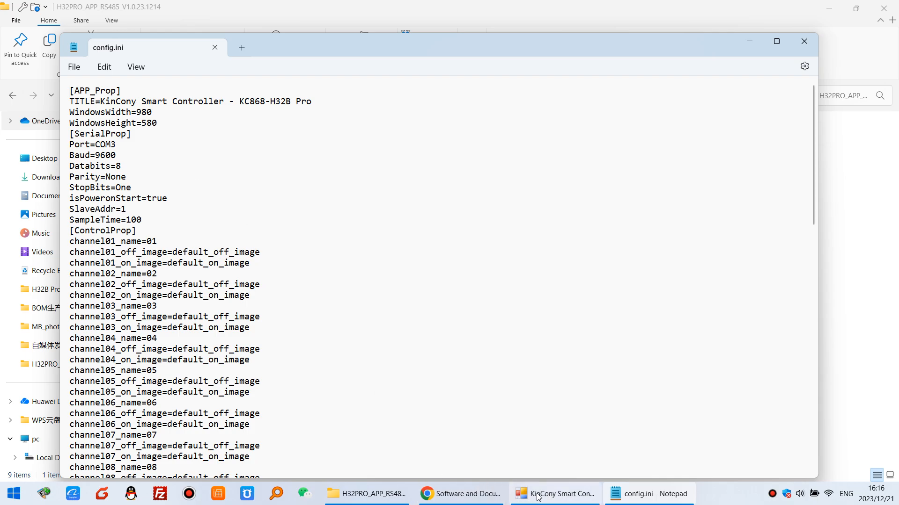
pyautogui.click(776, 40)
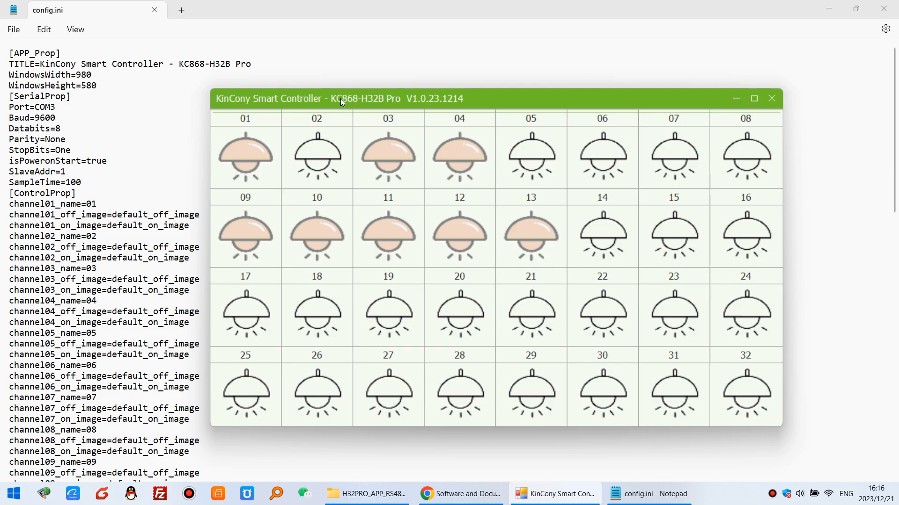
pyautogui.moveTo(341, 99); pyautogui.dragTo(340, 89)
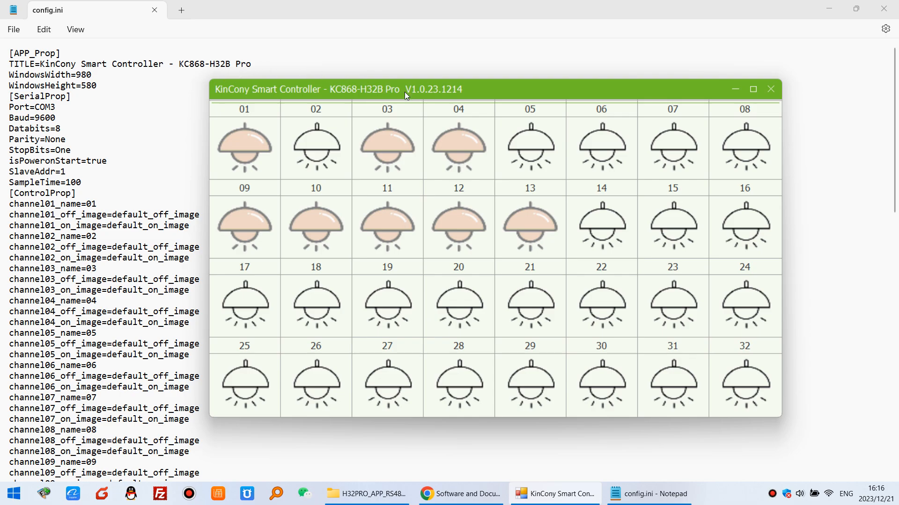
pyautogui.moveTo(253, 117)
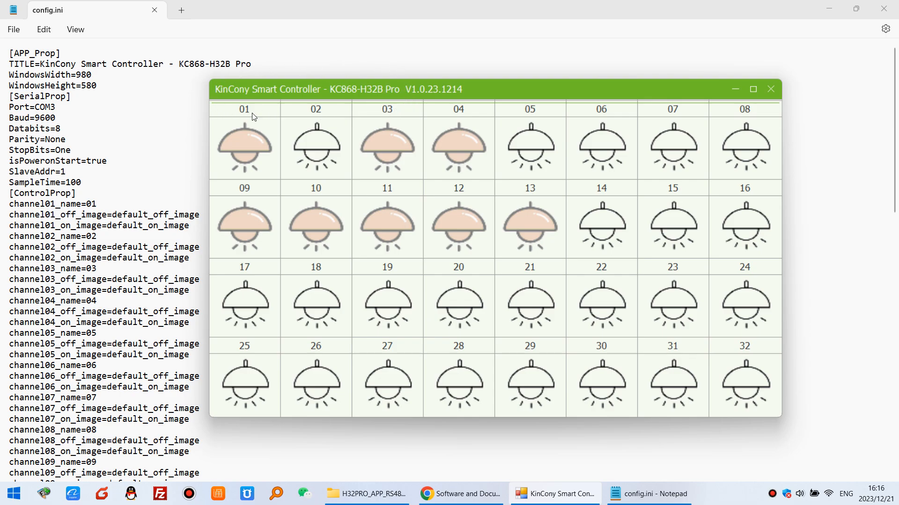
pyautogui.moveTo(270, 108)
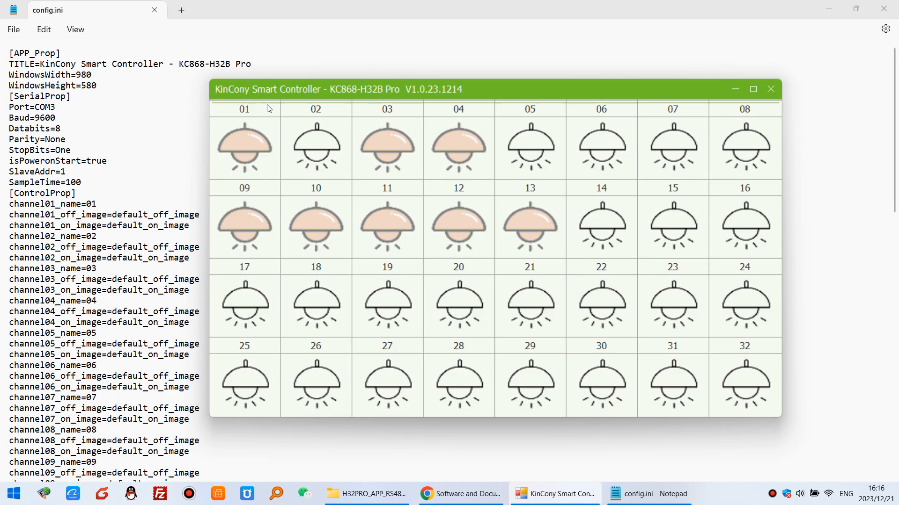
pyautogui.moveTo(300, 98)
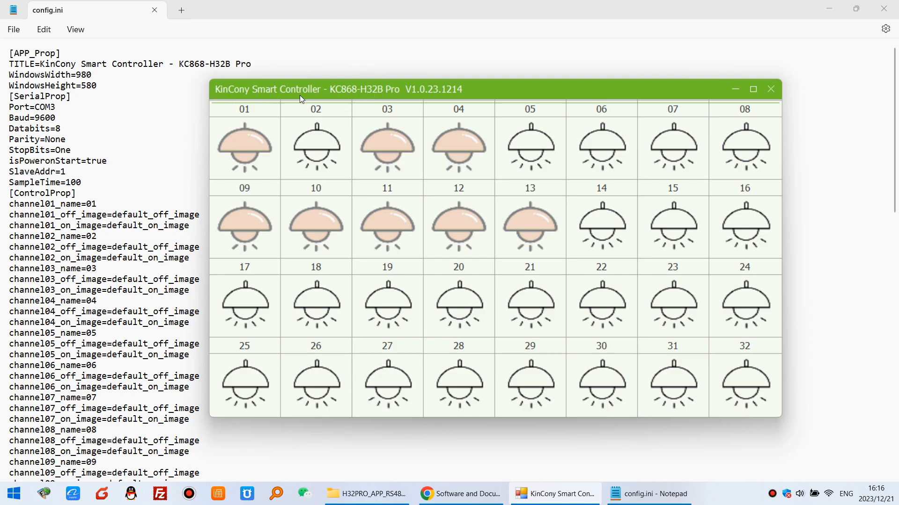
pyautogui.moveTo(278, 72)
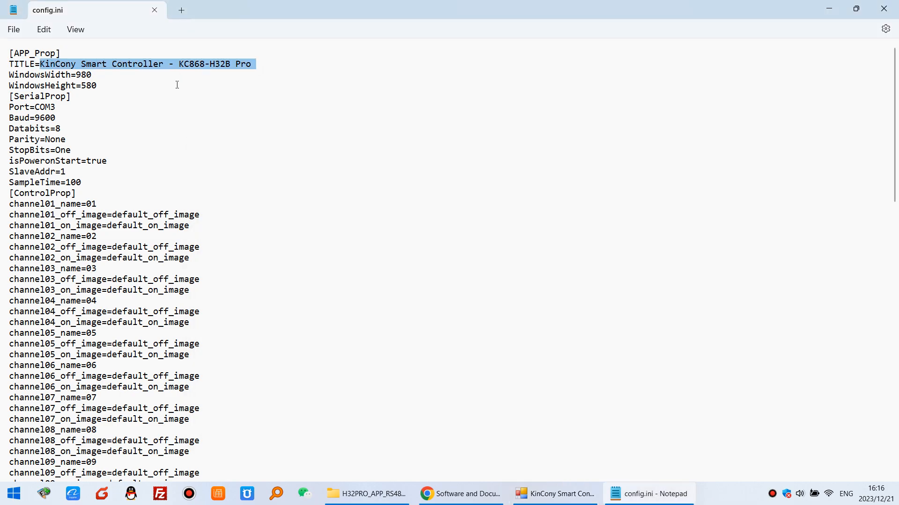
# Step: Overwrite the TITLE value with 'my company logo', then head to the Start menu
pyautogui.write('my com')
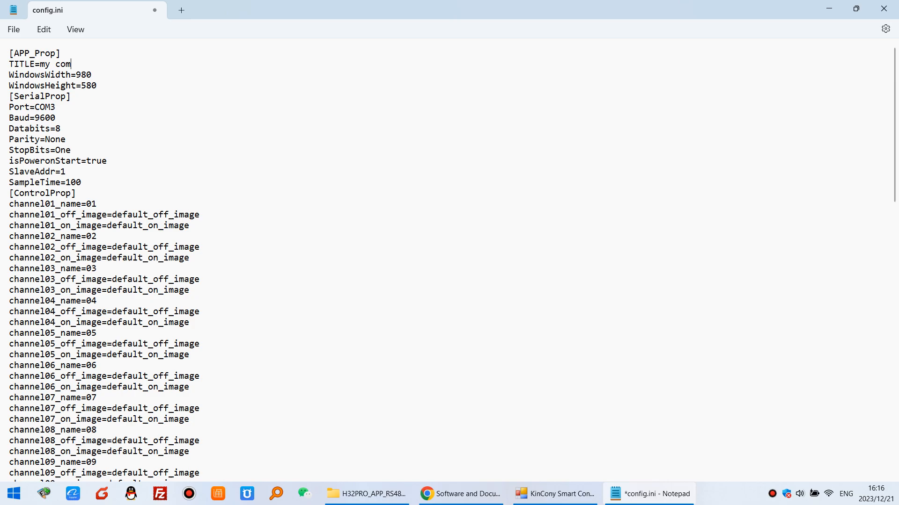
pyautogui.write('pany logo')
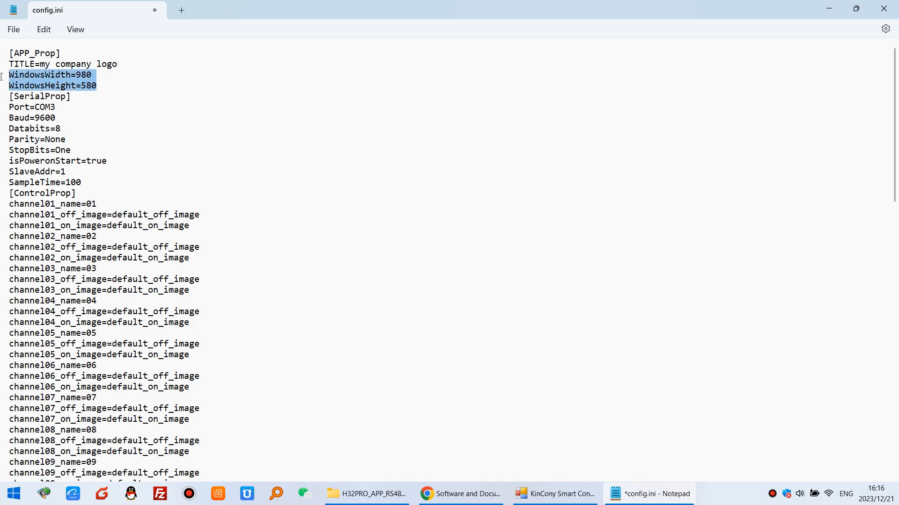
pyautogui.click(553, 494)
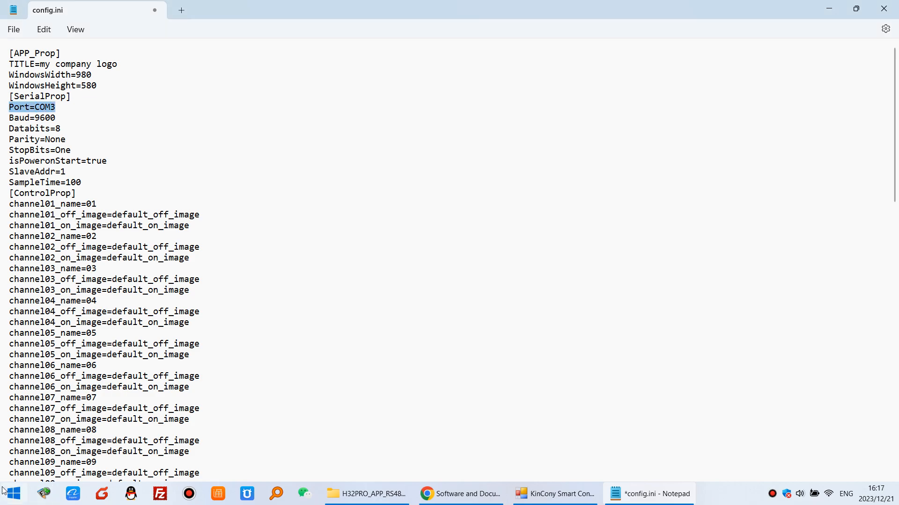
pyautogui.click(11, 493)
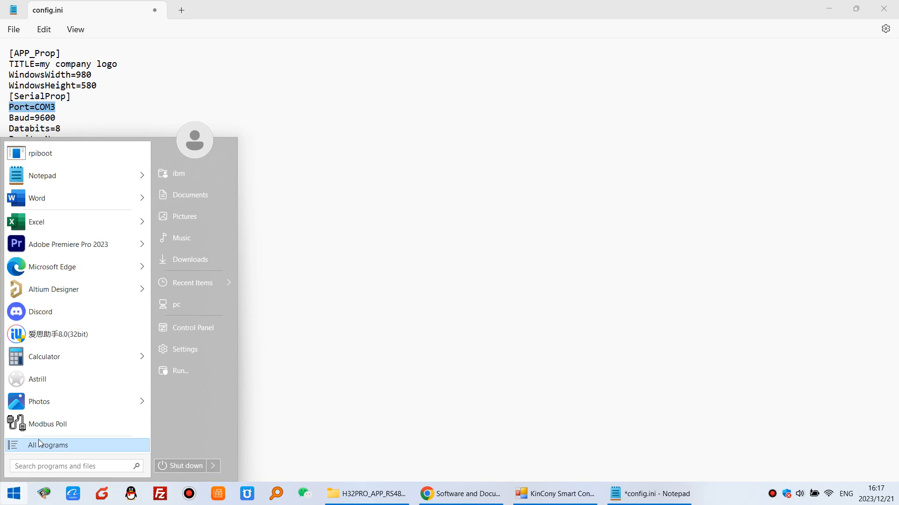
# Step: Search the Start menu for 'device manager' and launch Device Manager
pyautogui.write('device man')
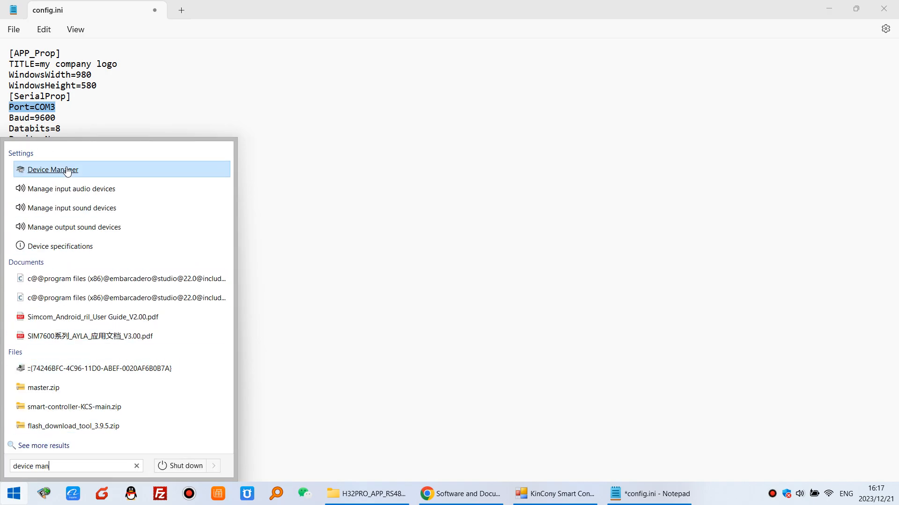
pyautogui.click(53, 169)
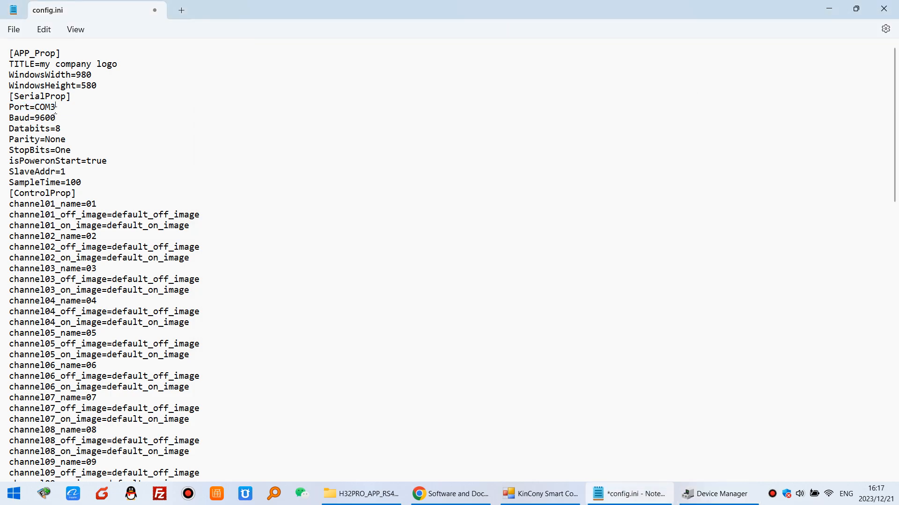
# Step: Highlight the COM3 port value in config.ini and bring Chrome forward
pyautogui.doubleClick(32, 118)
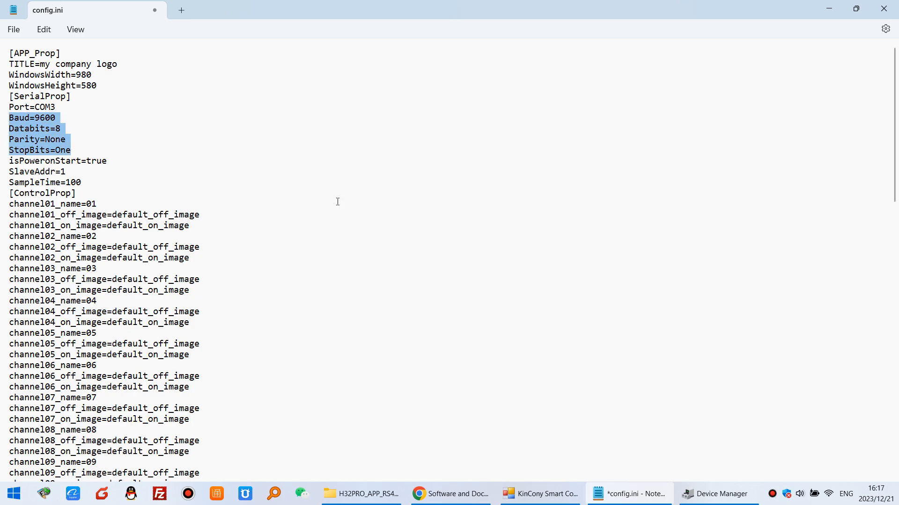
pyautogui.click(450, 493)
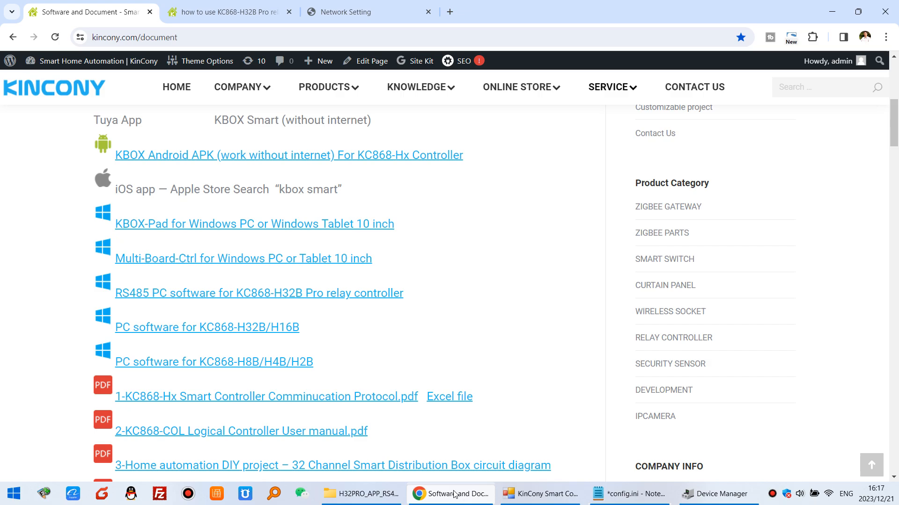
# Step: Scroll the Network Setting page to the RS485 settings and select the address field showing 1
pyautogui.click(356, 11)
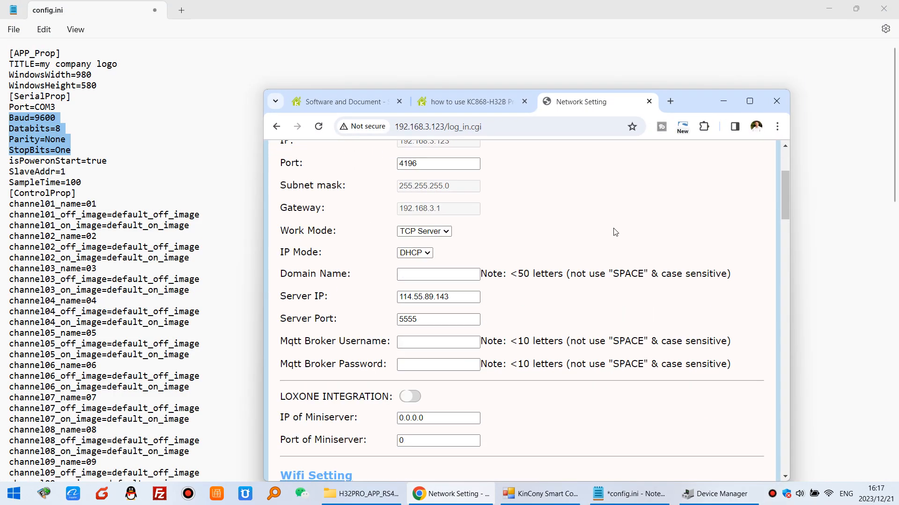
pyautogui.scroll(-3)
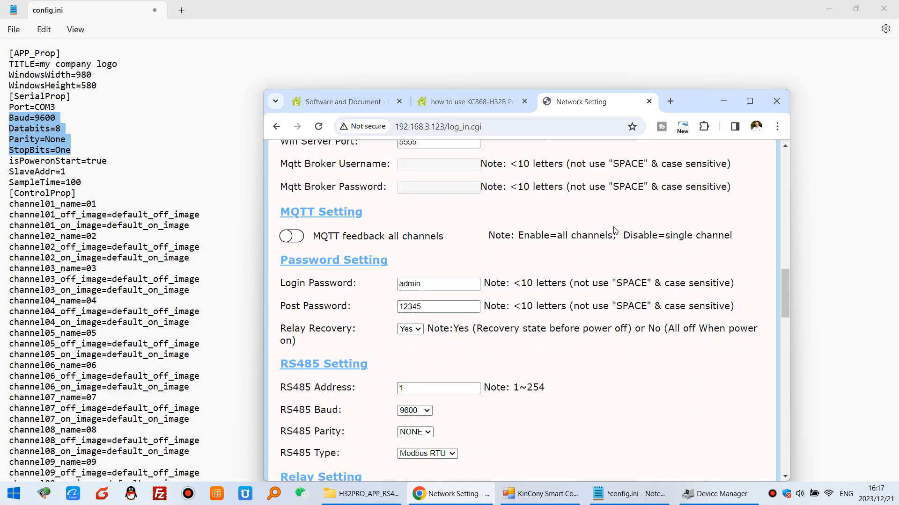
pyautogui.scroll(-3)
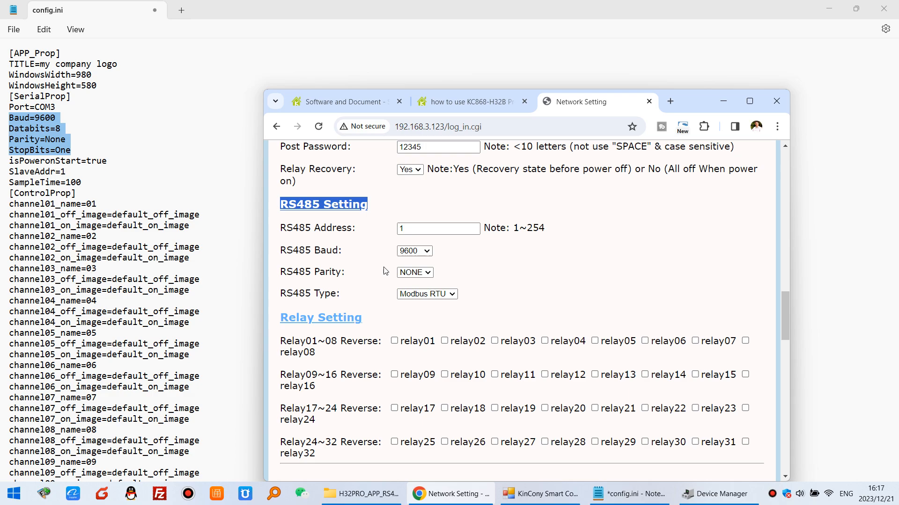
pyautogui.moveTo(72, 133)
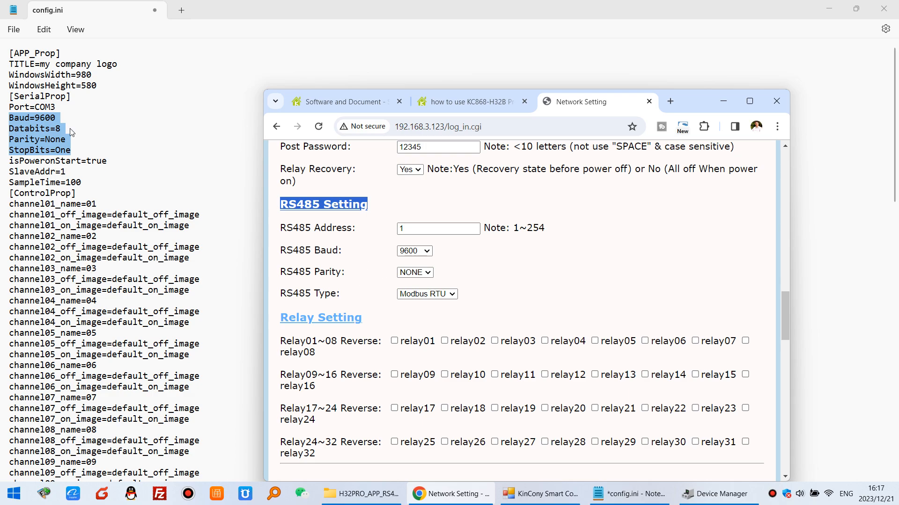
pyautogui.moveTo(41, 121)
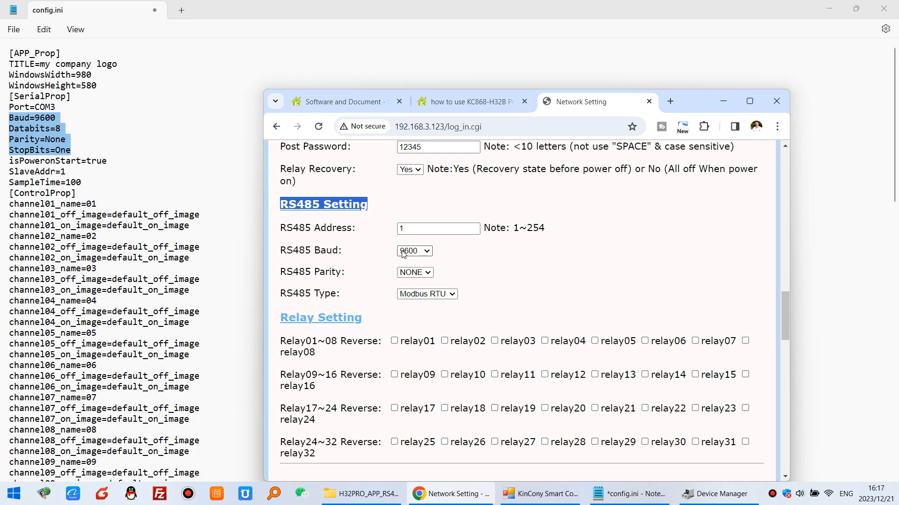
pyautogui.moveTo(401, 246)
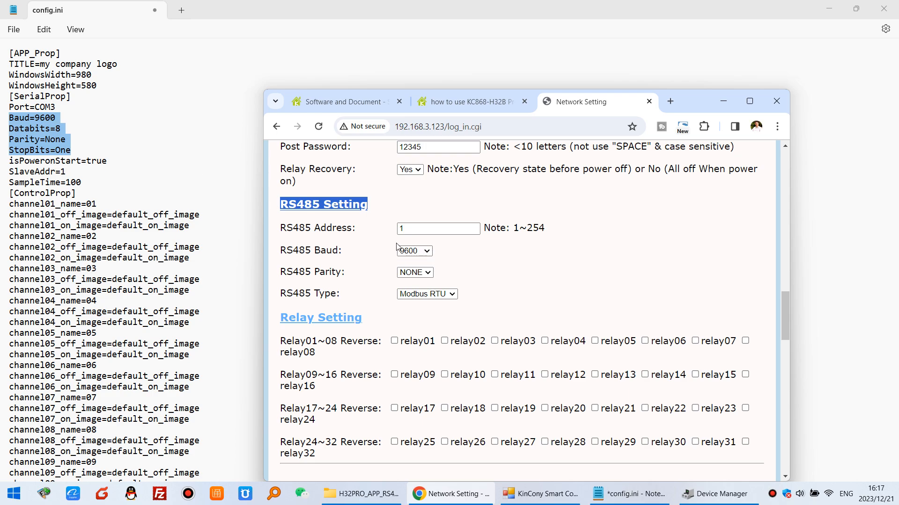
pyautogui.click(439, 229)
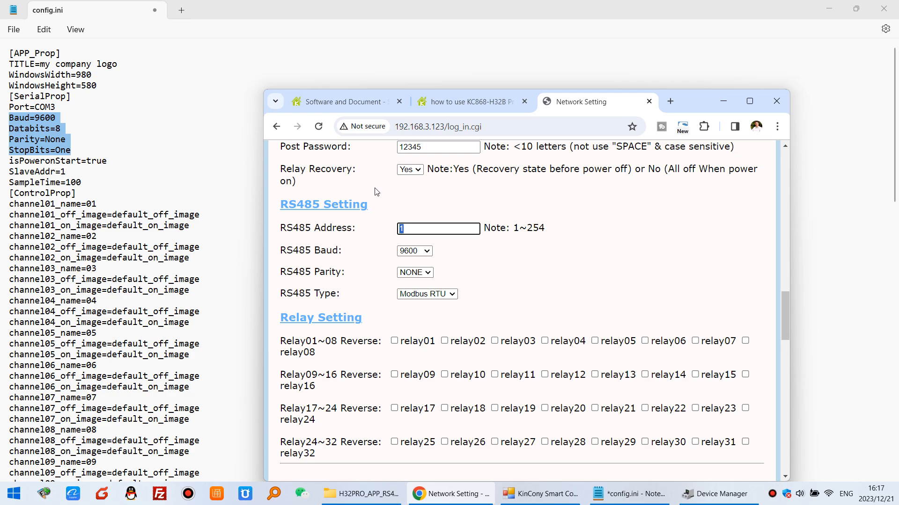
pyautogui.moveTo(380, 235)
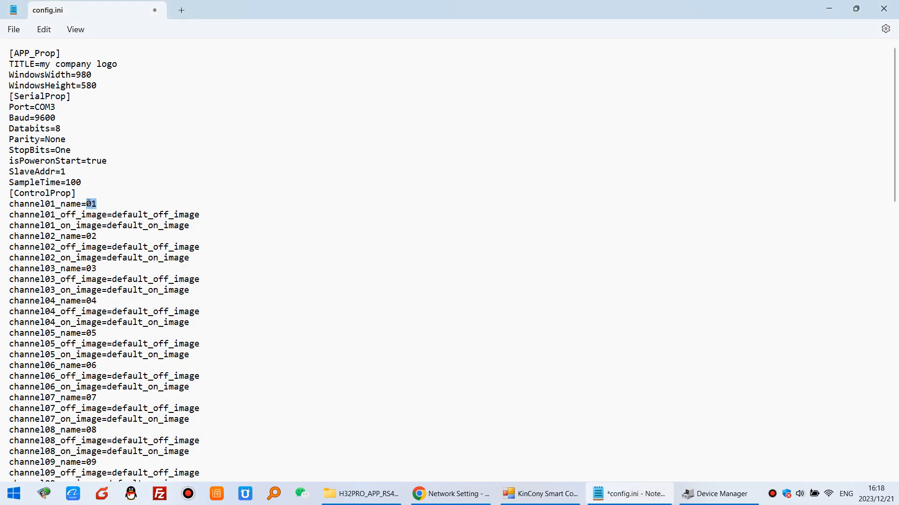
# Step: Set channel01_name to lamp and channel02_name to motor, then highlight the default_on_image entry
pyautogui.write('lamp')
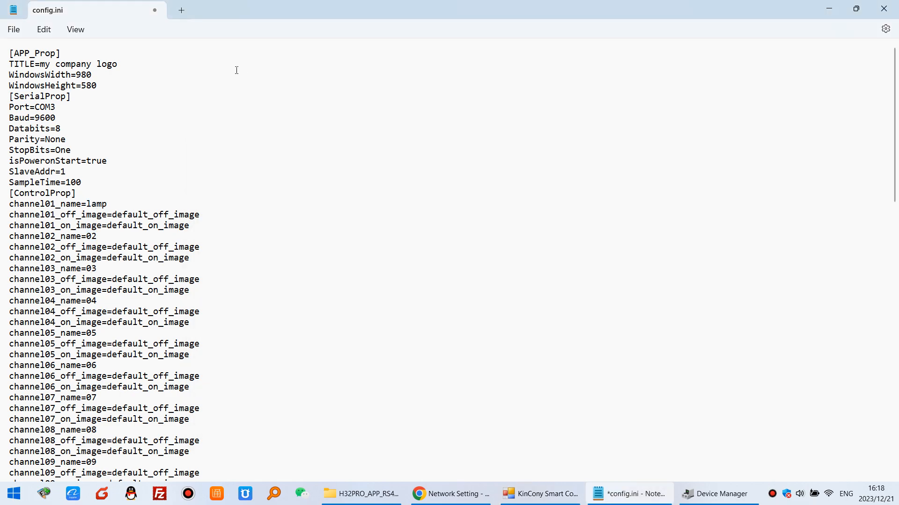
pyautogui.press('Backspace')
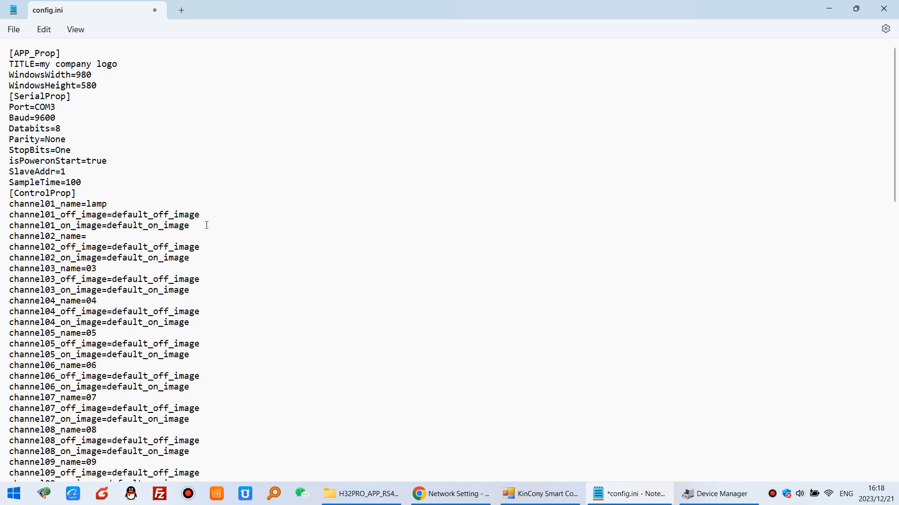
pyautogui.write('motor')
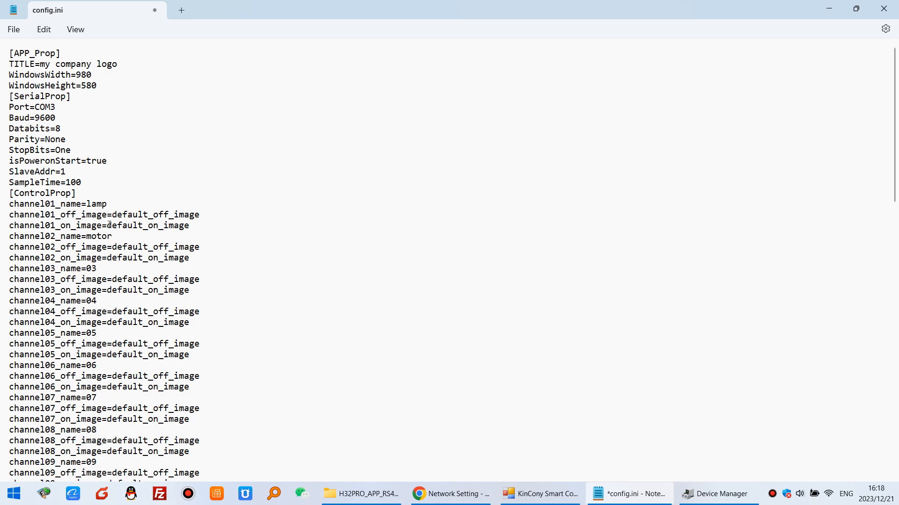
pyautogui.click(113, 236)
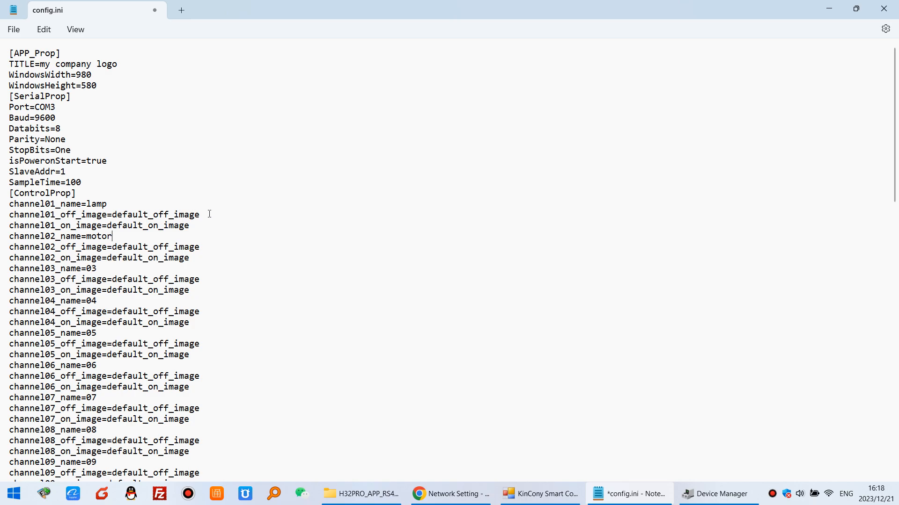
pyautogui.doubleClick(156, 215)
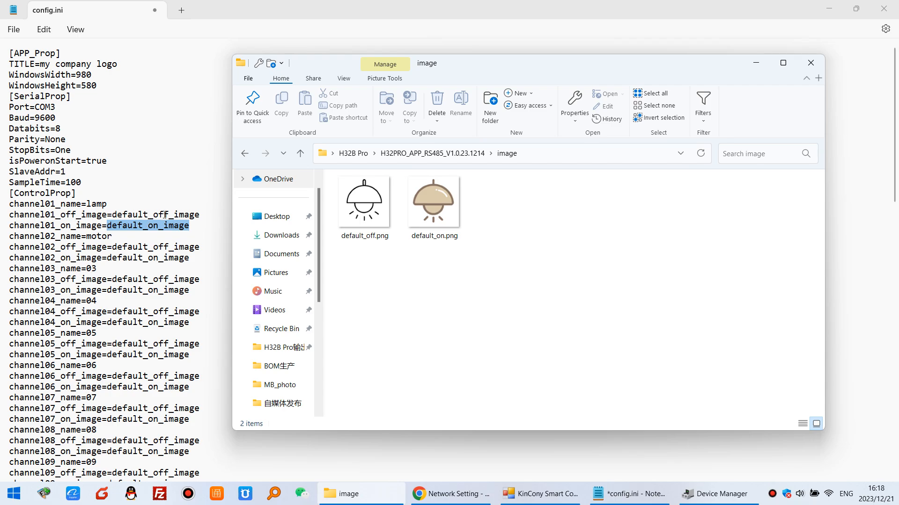
# Step: Check default_on.png in the image folder, then save the edited config.ini when closing Notepad
pyautogui.click(433, 200)
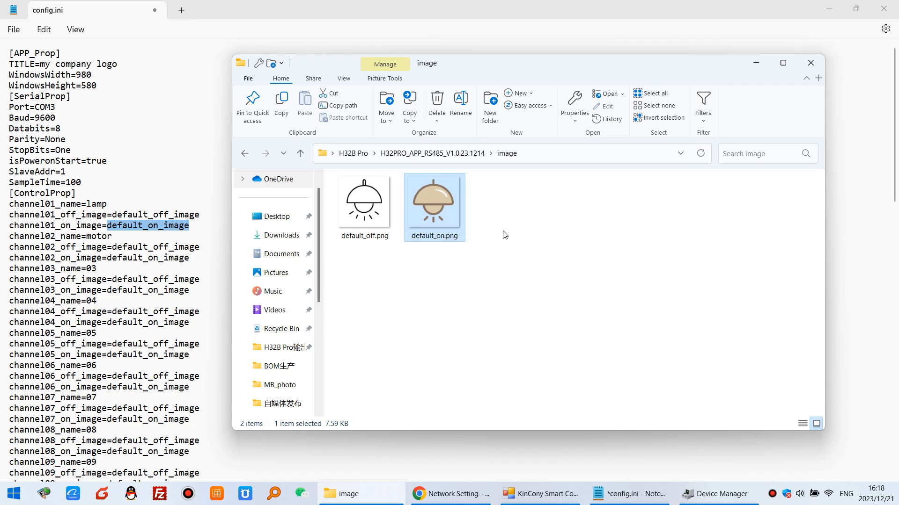
pyautogui.moveTo(434, 219)
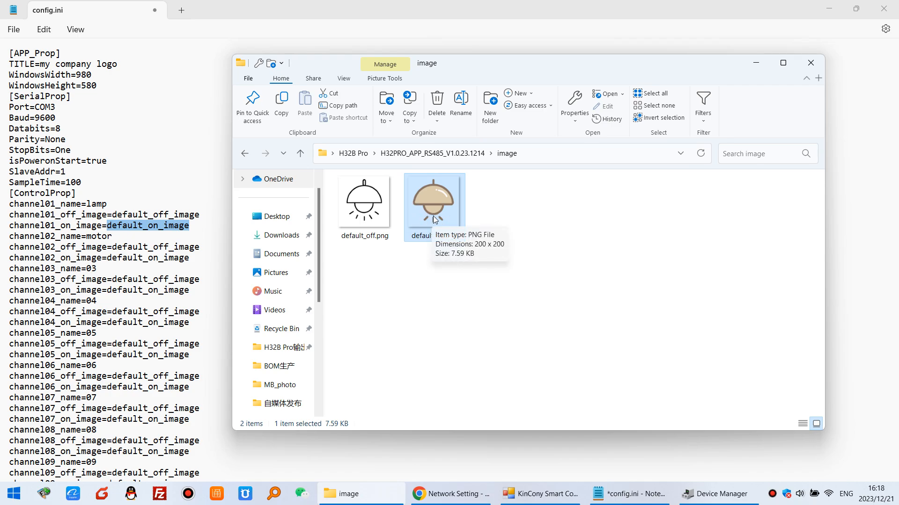
pyautogui.click(627, 494)
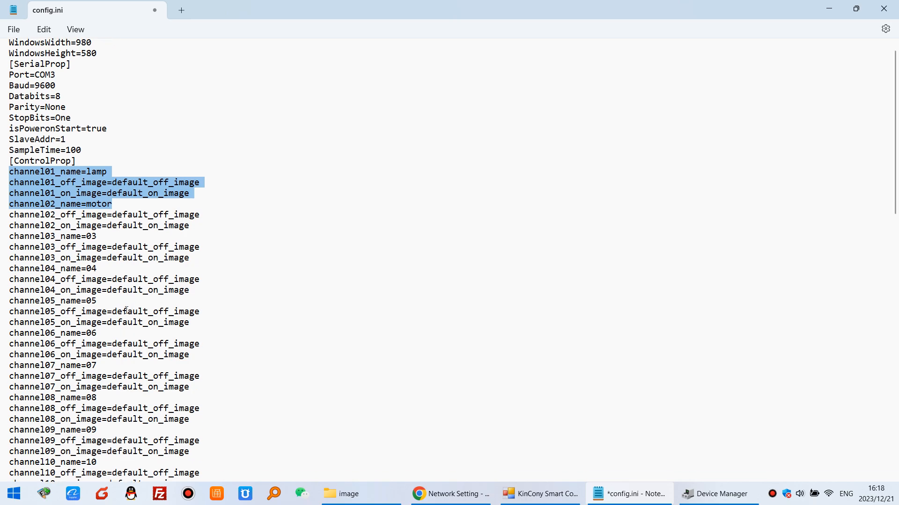
pyautogui.scroll(-3)
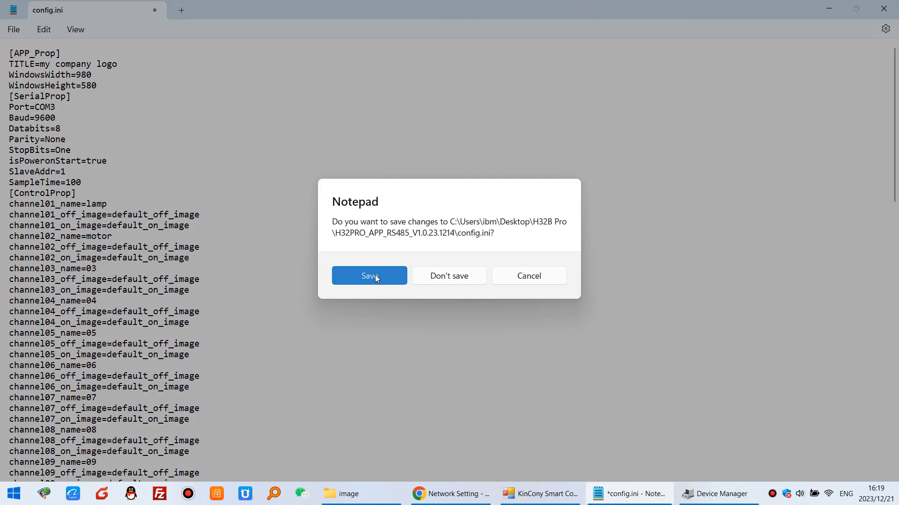
pyautogui.click(369, 275)
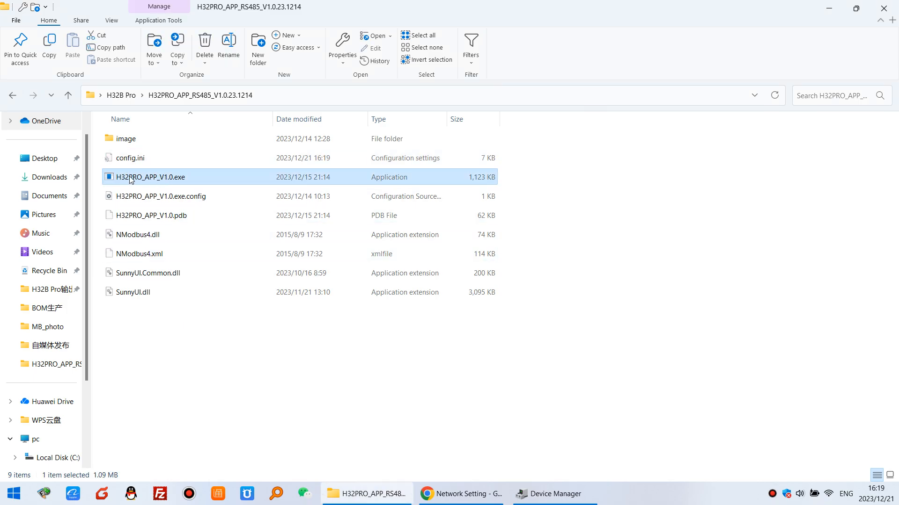
pyautogui.moveTo(189, 177)
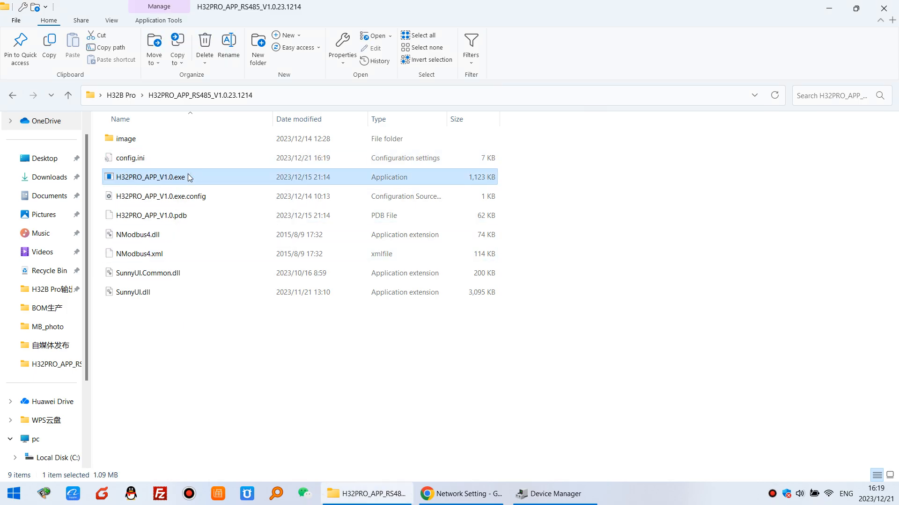
# Step: Relaunch H32PRO_APP_V1.0.exe showing title 'my company logo' and channels lamp, motor, then reopen config.ini in Notepad
pyautogui.doubleClick(150, 177)
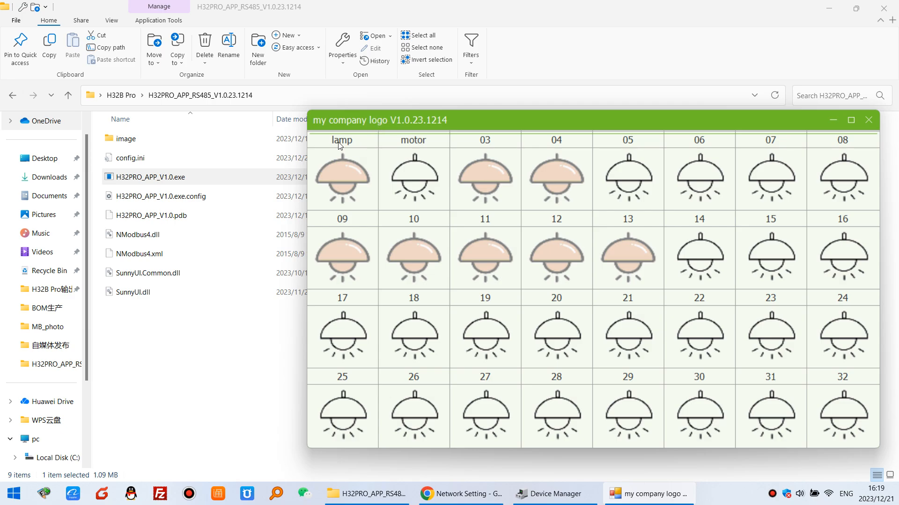
pyautogui.moveTo(408, 142)
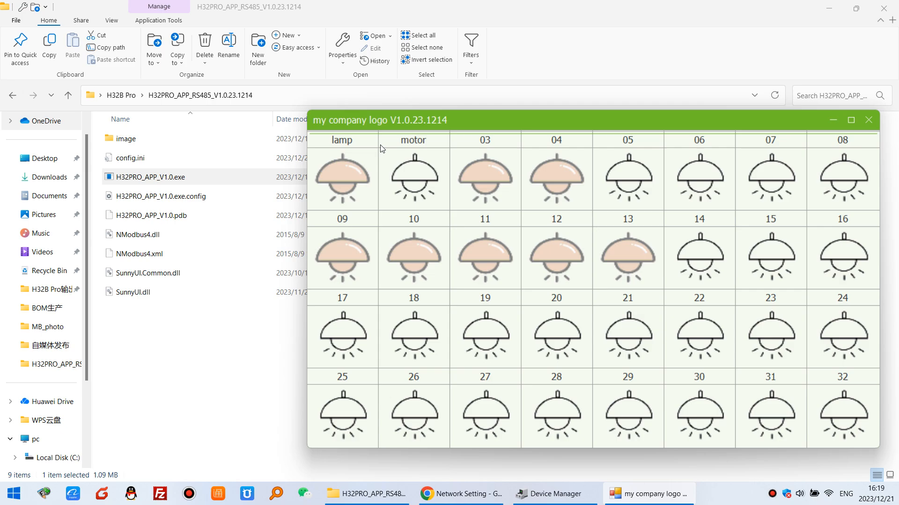
pyautogui.click(132, 157)
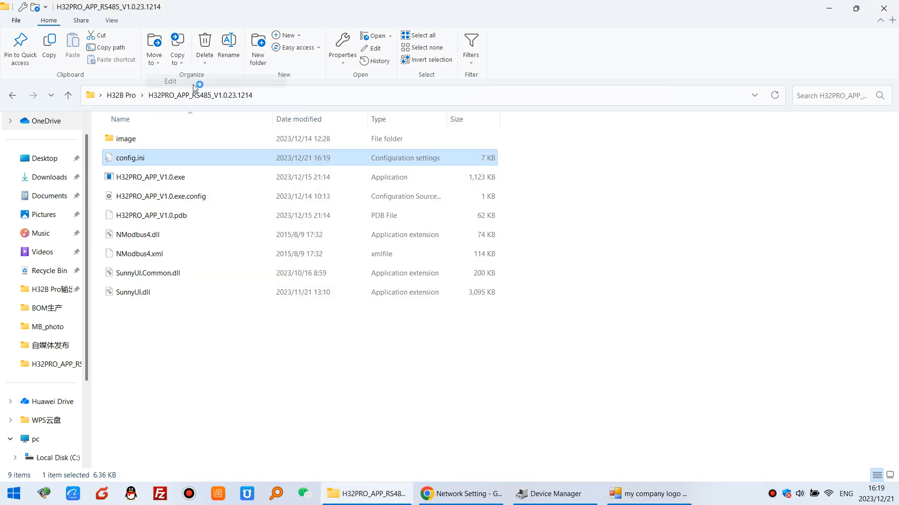
pyautogui.doubleClick(131, 157)
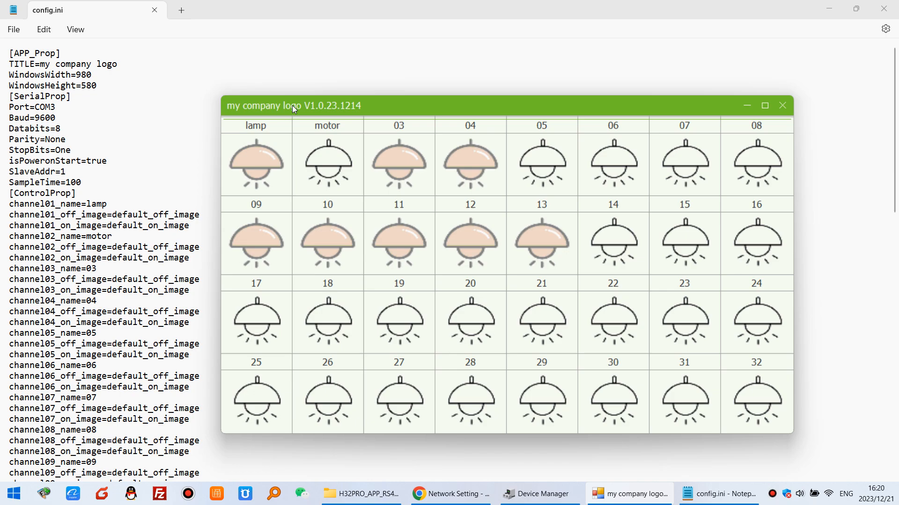
pyautogui.moveTo(281, 129)
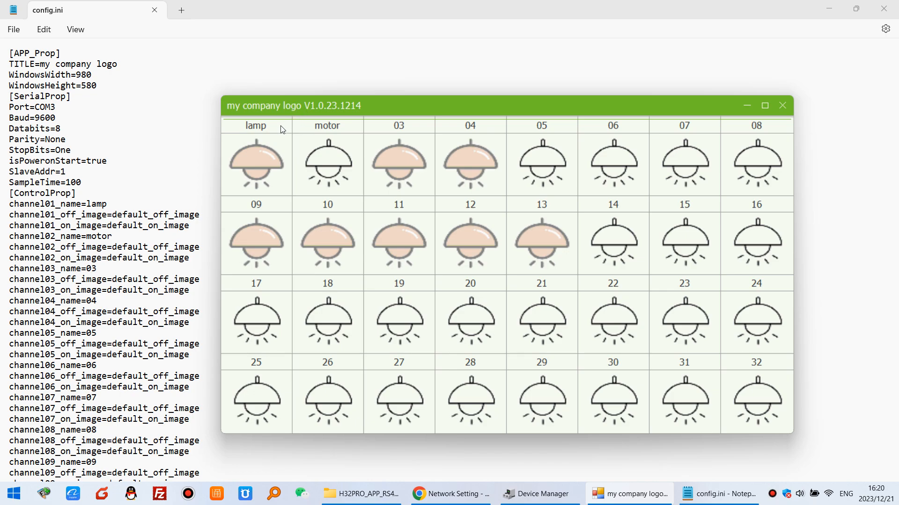
pyautogui.moveTo(714, 98)
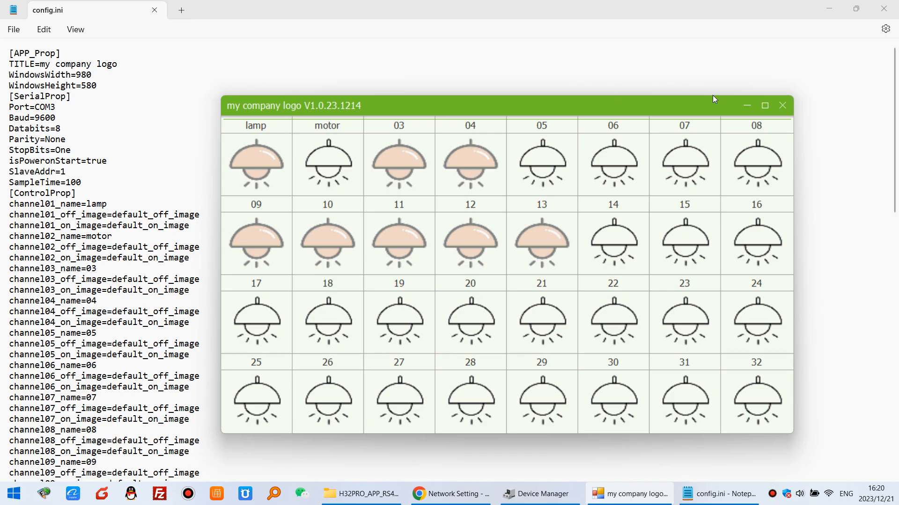
pyautogui.moveTo(717, 396)
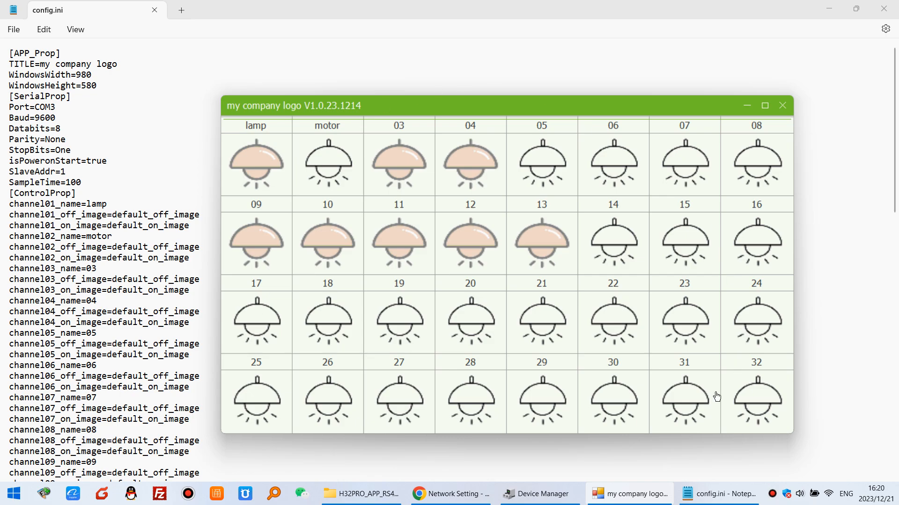
pyautogui.moveTo(621, 418)
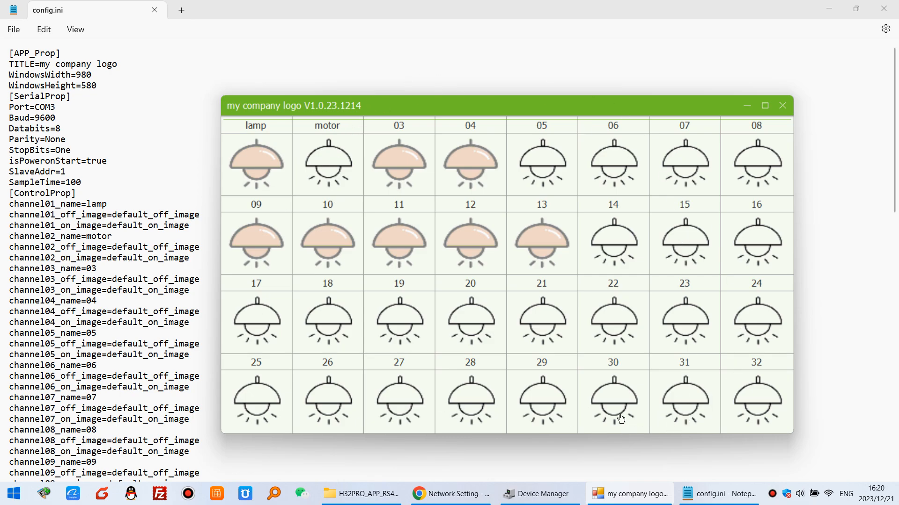
pyautogui.moveTo(497, 164)
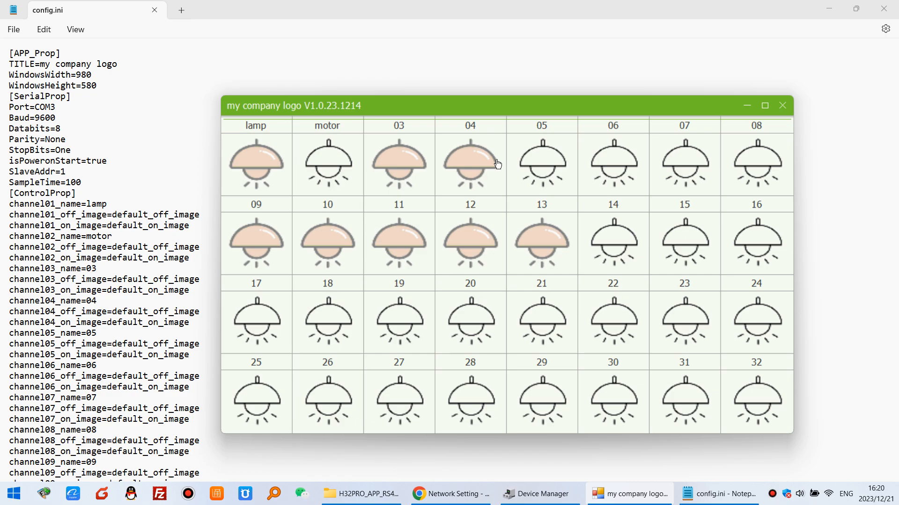